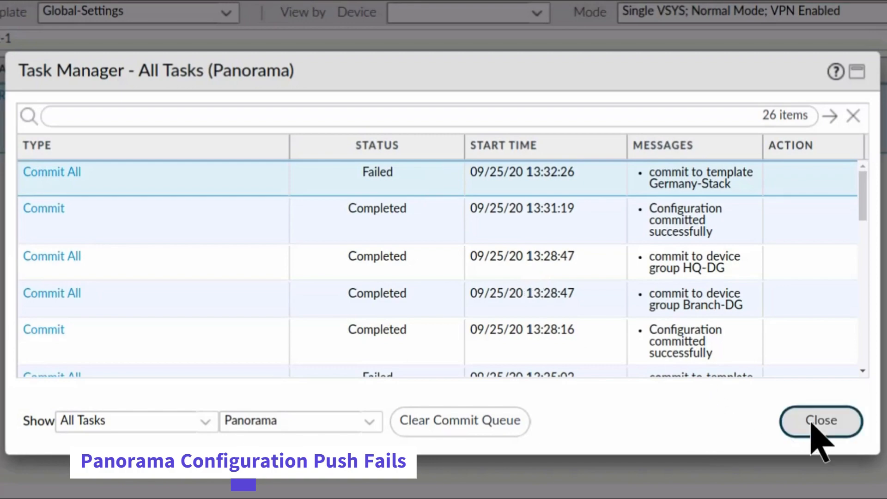
Open the failed Germany-Stack Commit All task and view berlin-fw's Last Push State Details.
click(821, 421)
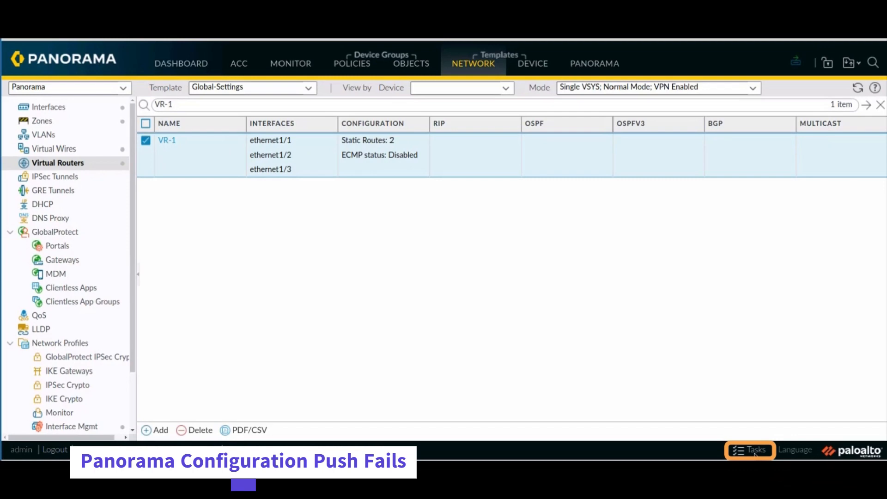
click(750, 450)
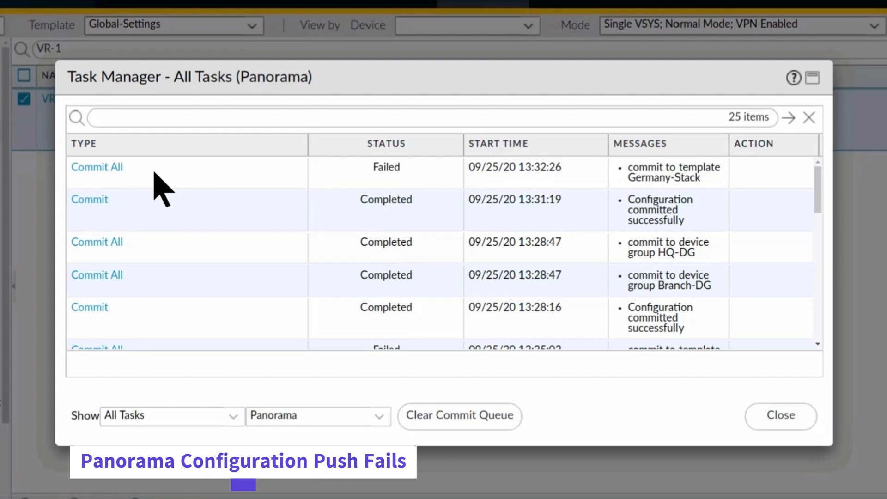
click(97, 167)
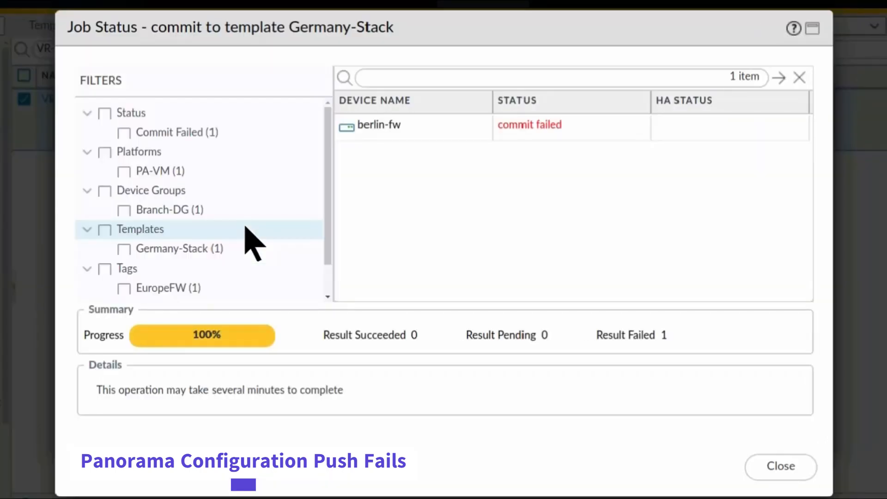
mouse_move(291, 269)
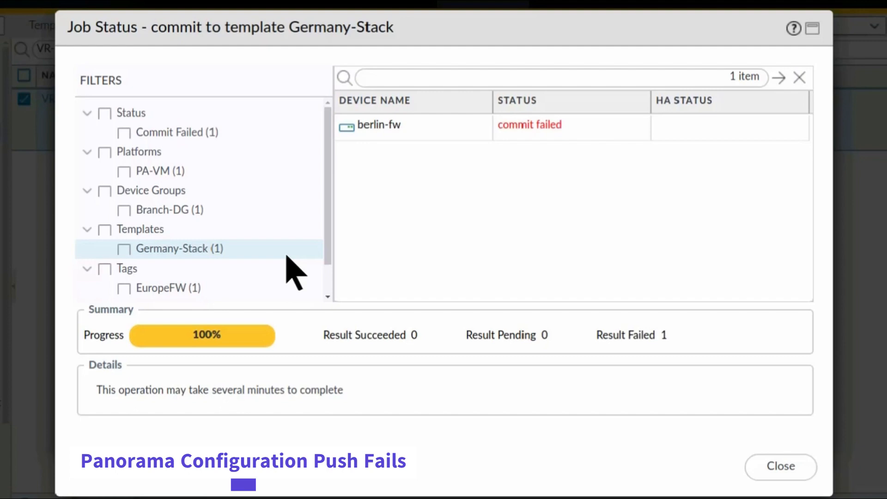
mouse_move(529, 124)
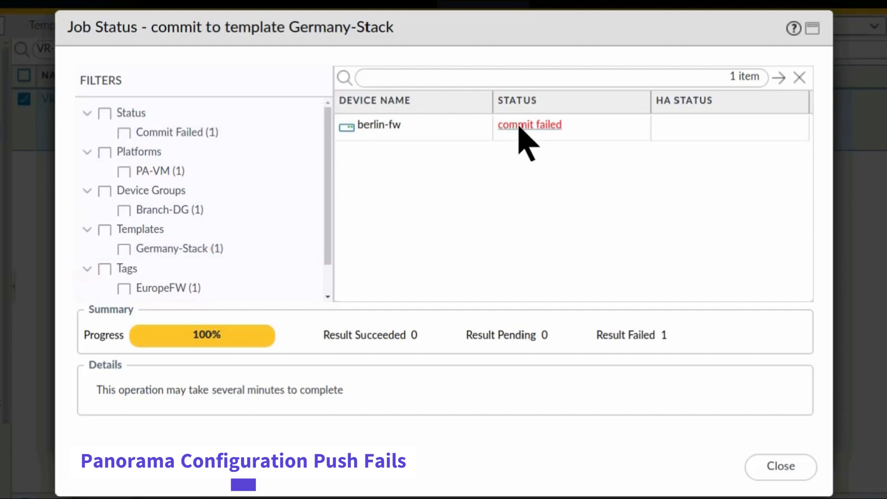
click(529, 124)
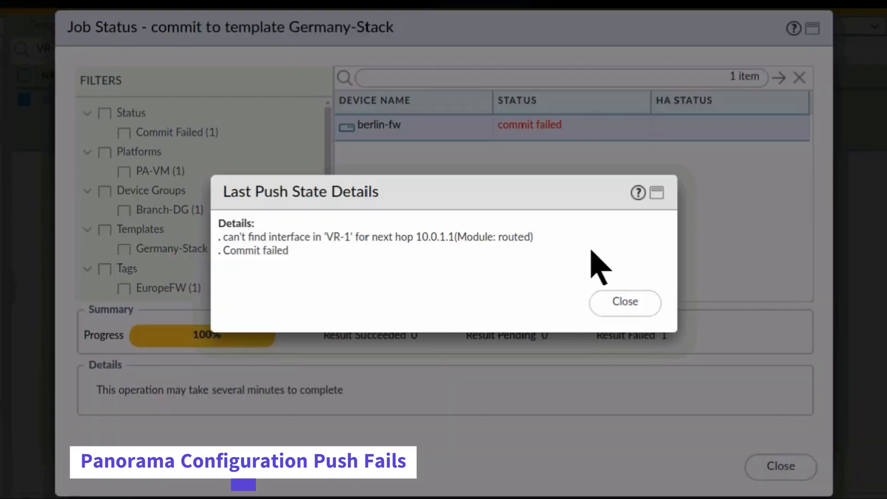